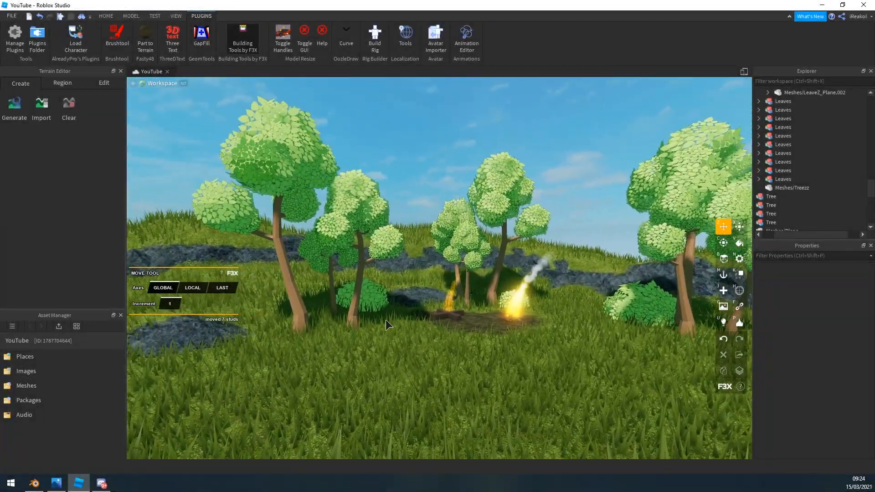
# Step: Switch from the Roblox Studio forest scene to Discord's #media channel
pyautogui.click(290, 171)
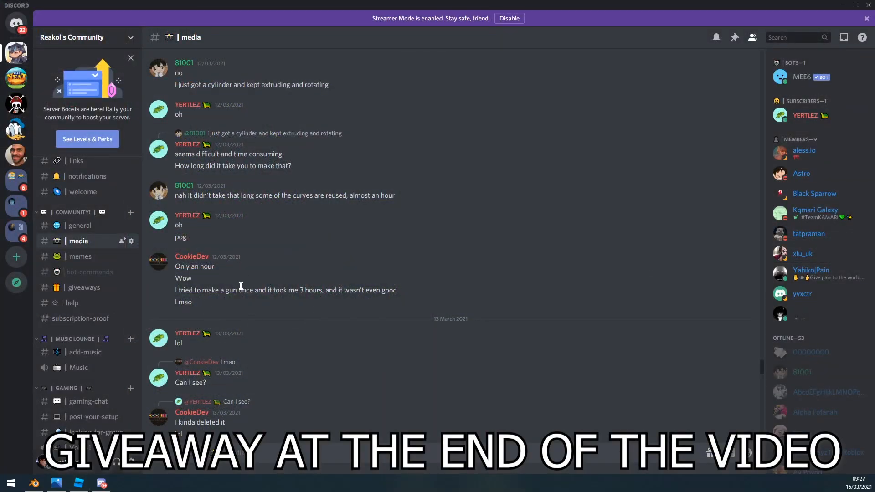
# Step: Browse up and down through older posts in the #media channel
pyautogui.scroll(3)
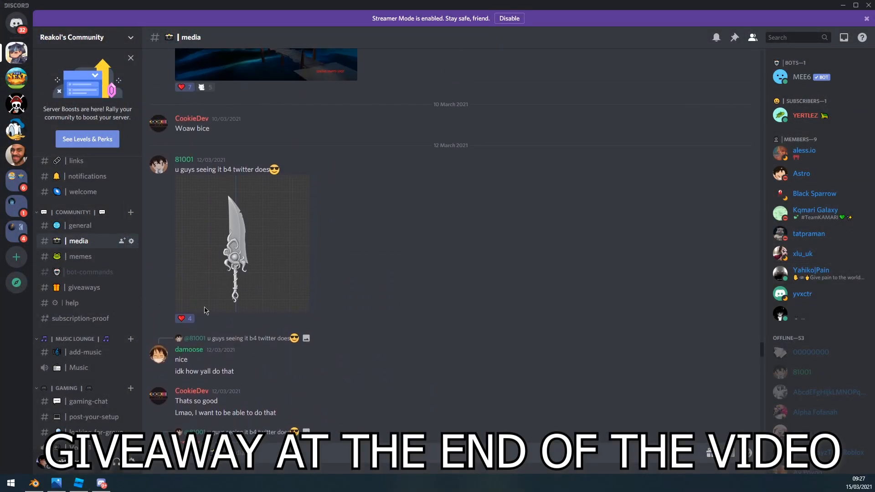
pyautogui.moveTo(223, 289)
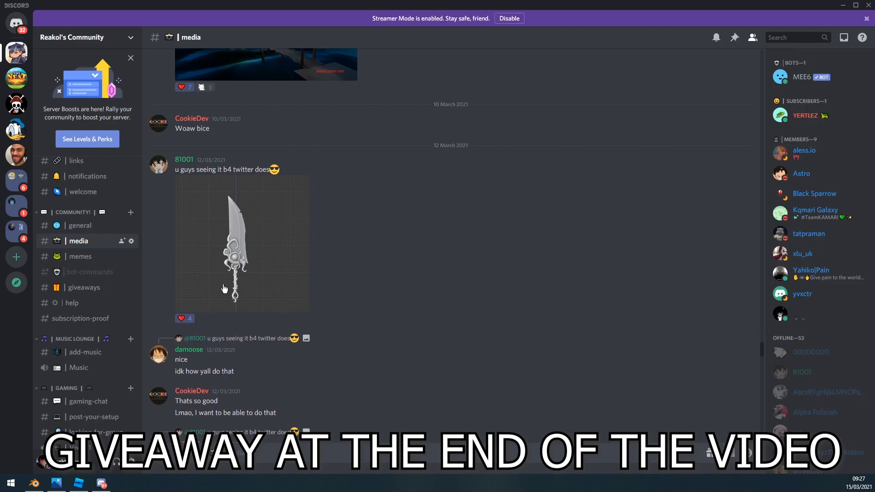
pyautogui.moveTo(508, 185)
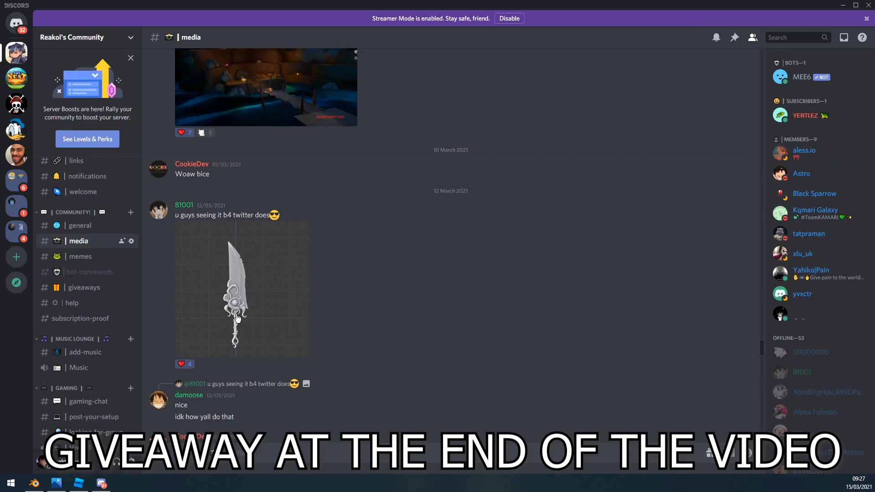
pyautogui.scroll(3)
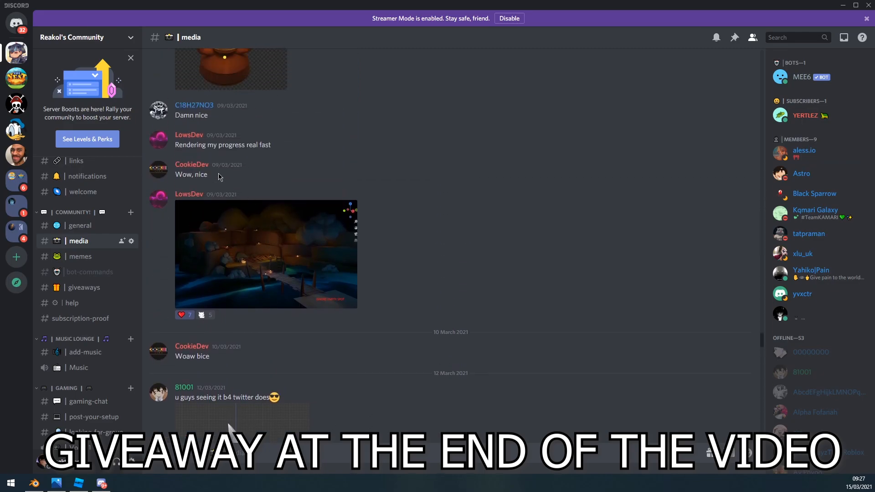
pyautogui.scroll(3)
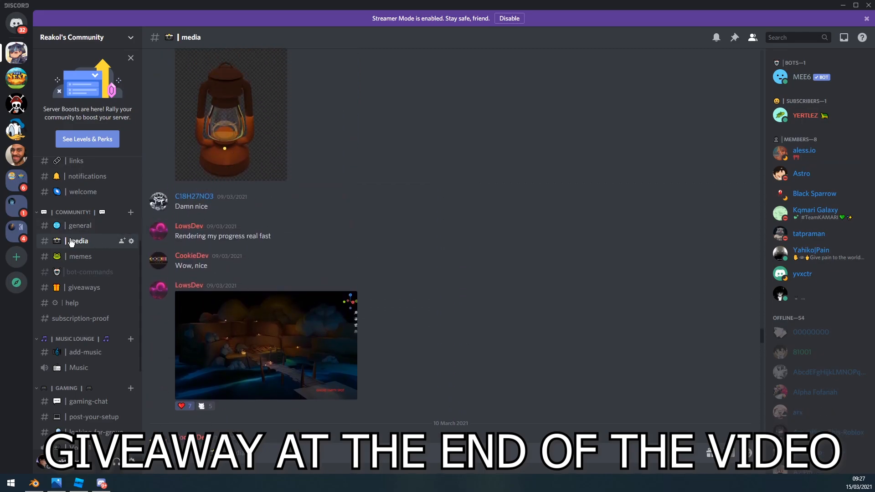
pyautogui.moveTo(84, 287)
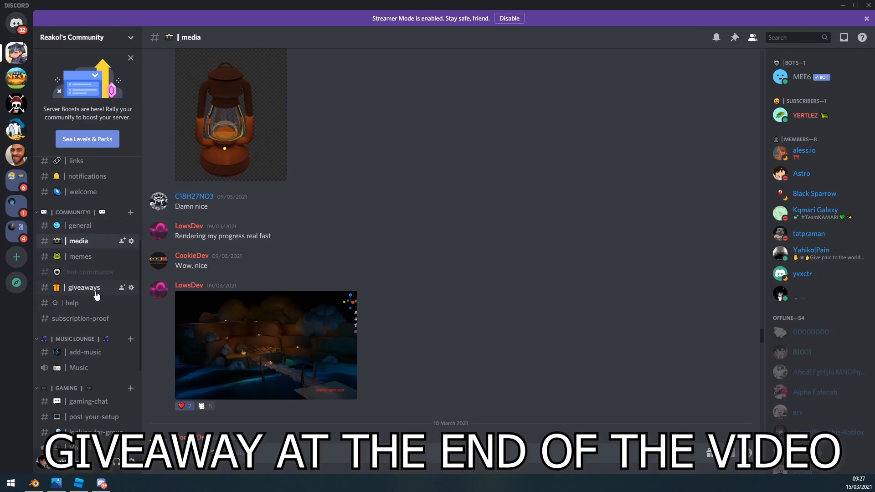
pyautogui.scroll(-3)
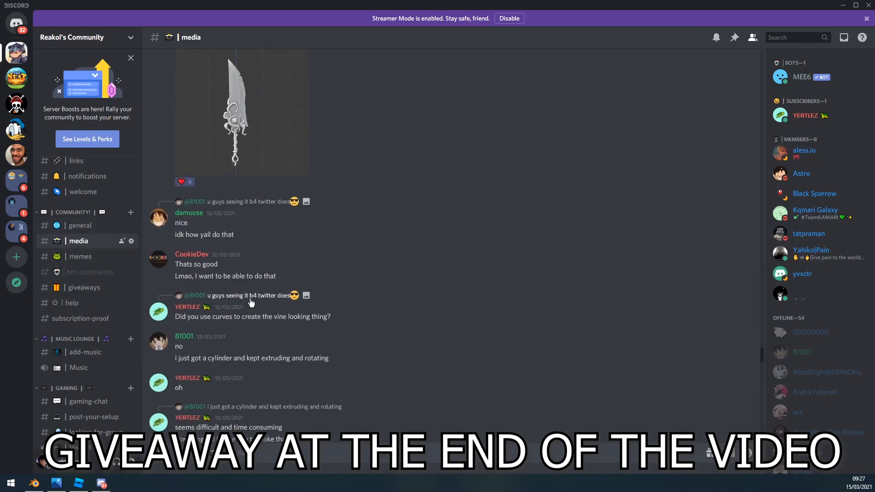
pyautogui.scroll(-3)
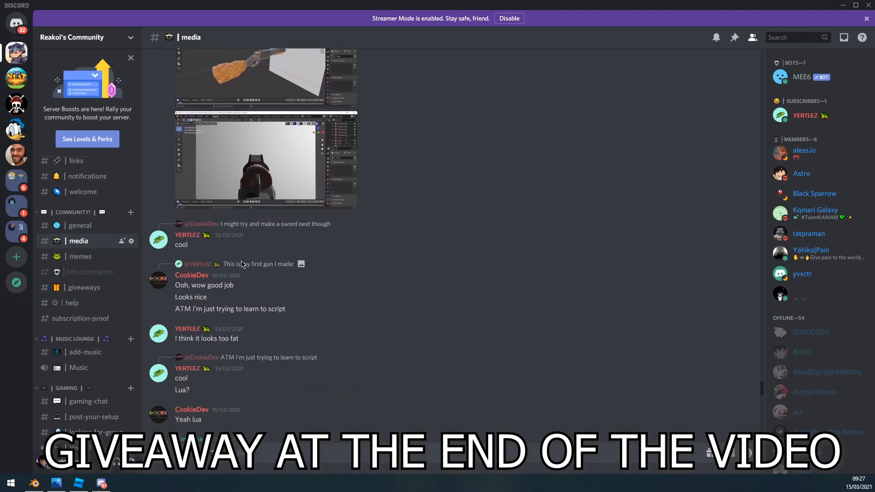
pyautogui.scroll(-3)
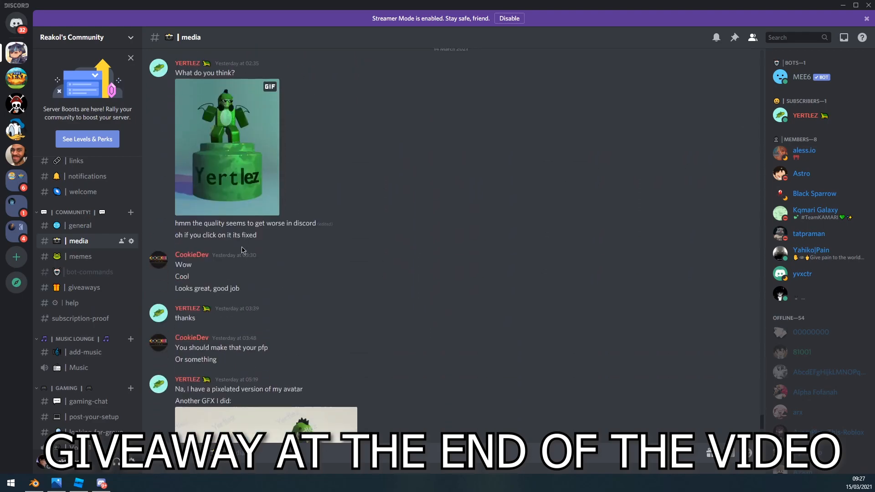
pyautogui.scroll(3)
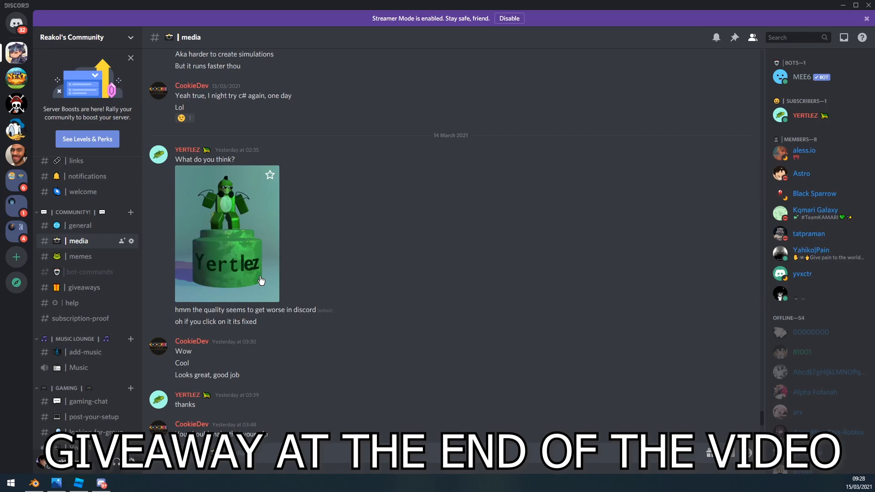
pyautogui.moveTo(131, 240)
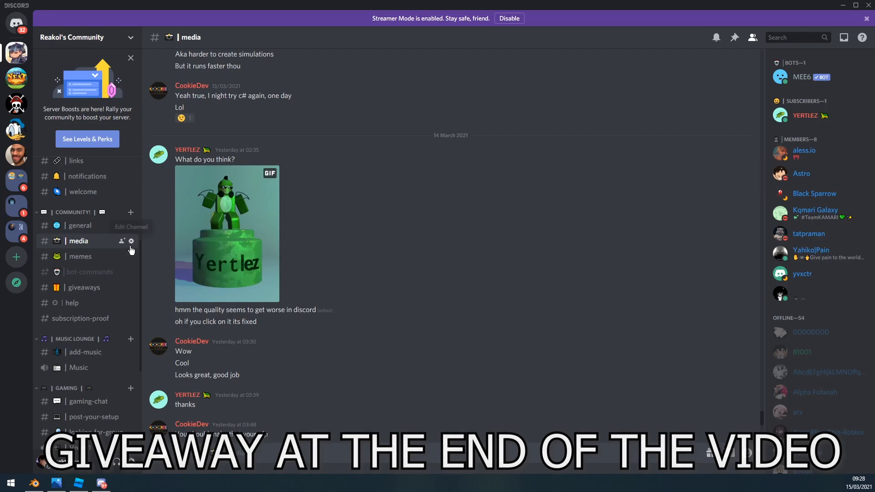
# Step: Return to Roblox Studio via the taskbar and bring up Leaves1.png in Photos
pyautogui.click(78, 483)
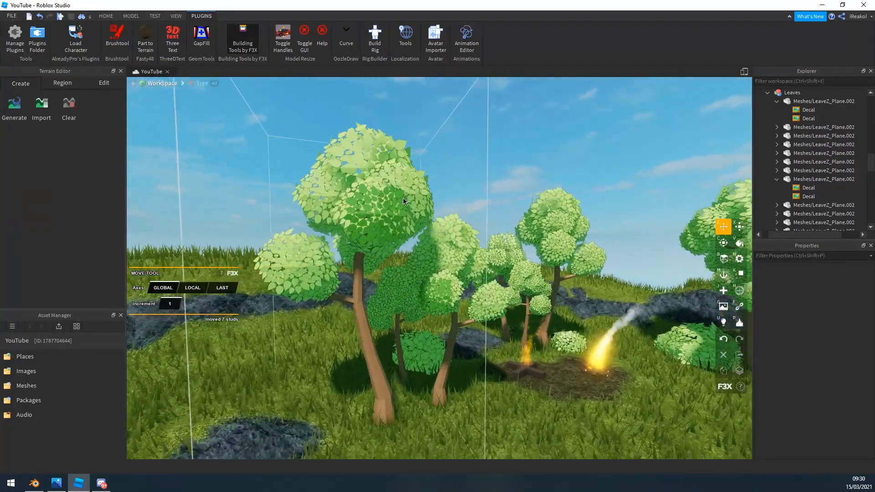
pyautogui.click(55, 482)
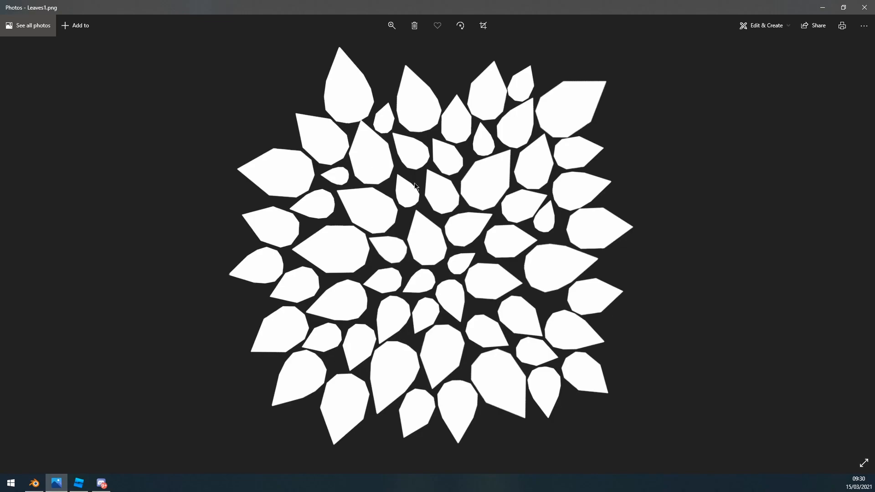
pyautogui.moveTo(318, 142)
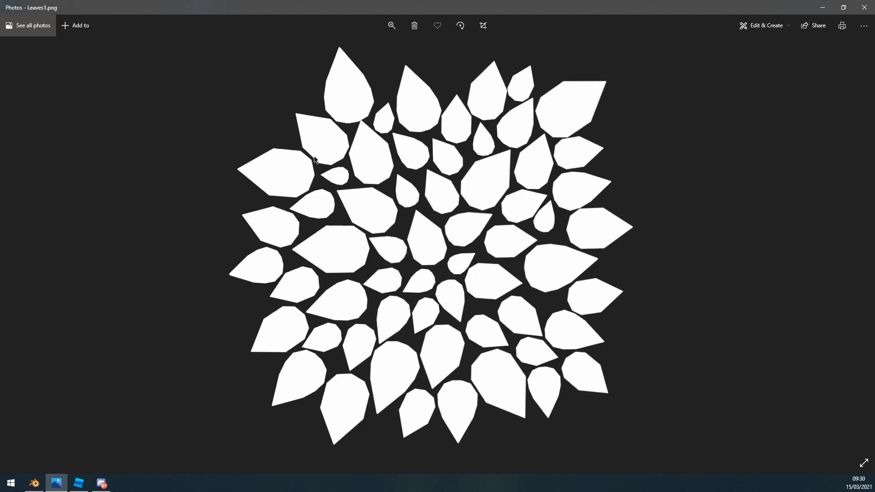
pyautogui.moveTo(342, 74)
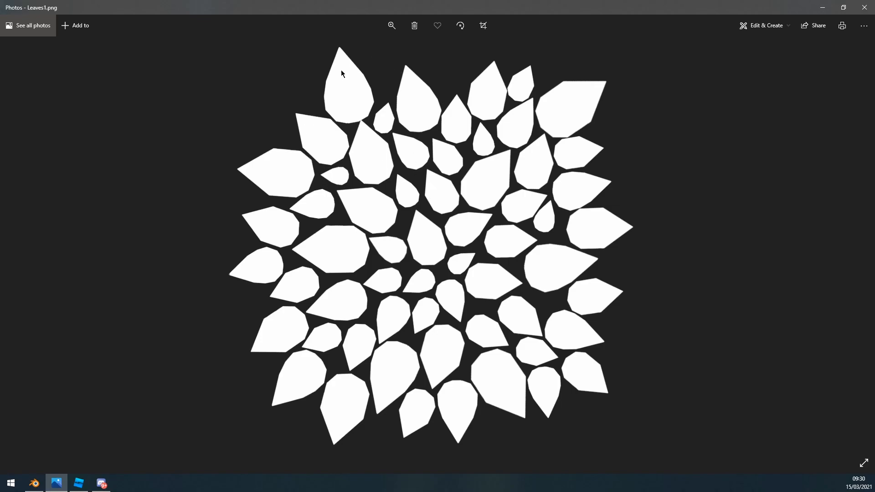
pyautogui.moveTo(233, 230)
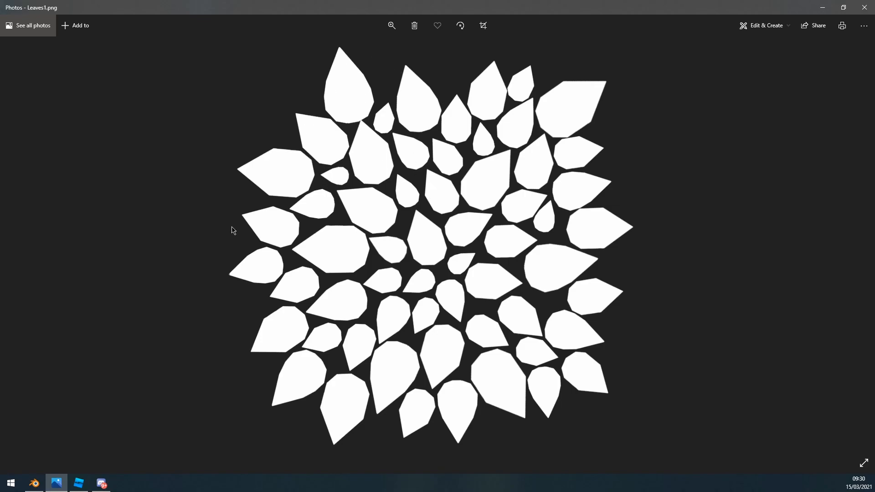
pyautogui.moveTo(205, 406)
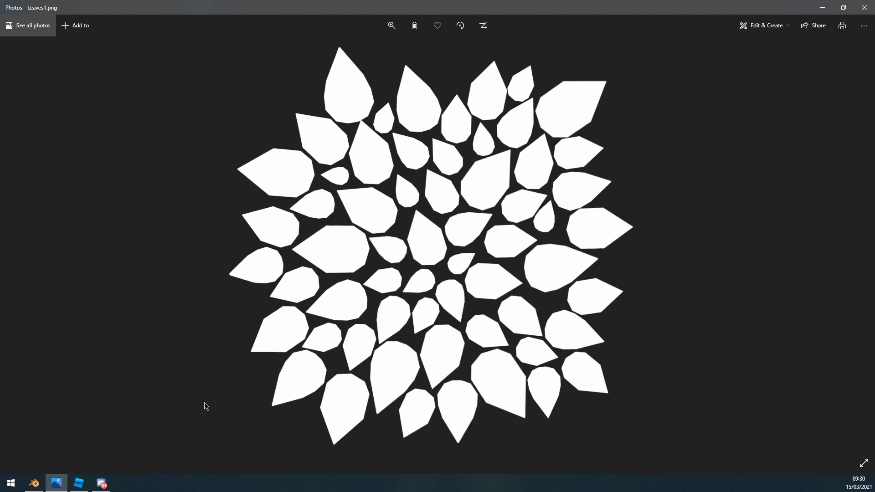
pyautogui.moveTo(374, 268)
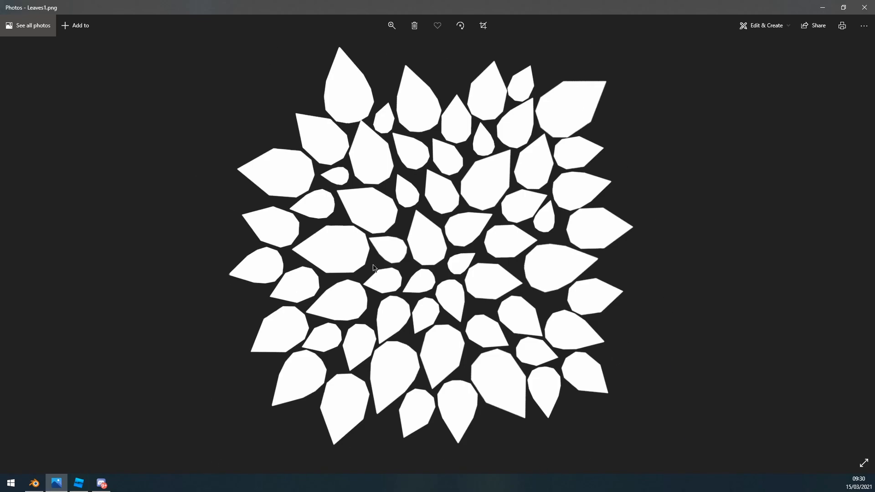
pyautogui.moveTo(285, 316)
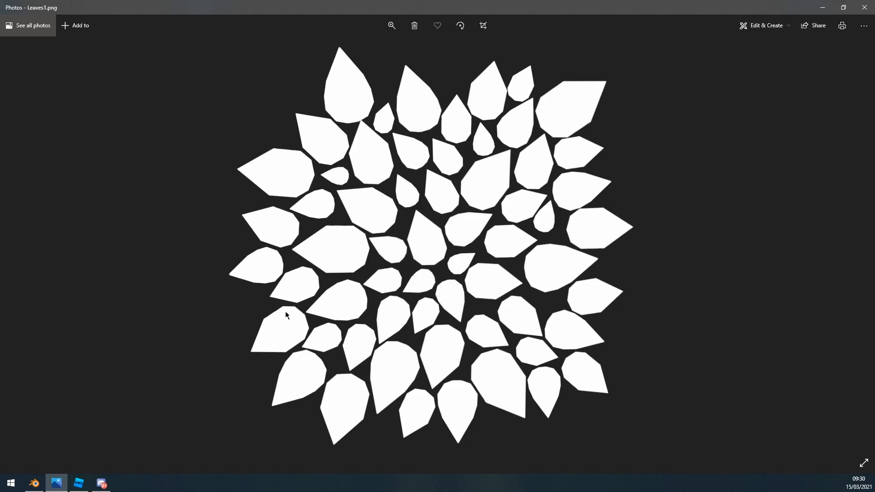
pyautogui.moveTo(409, 139)
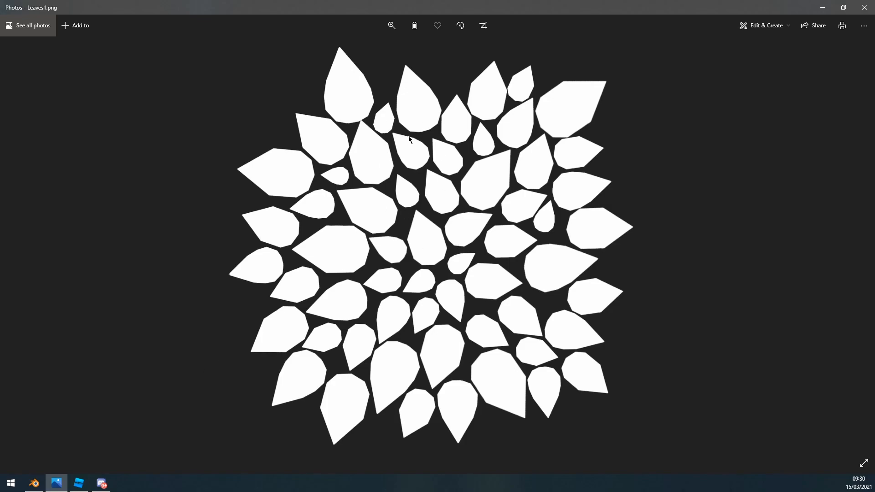
pyautogui.moveTo(347, 86)
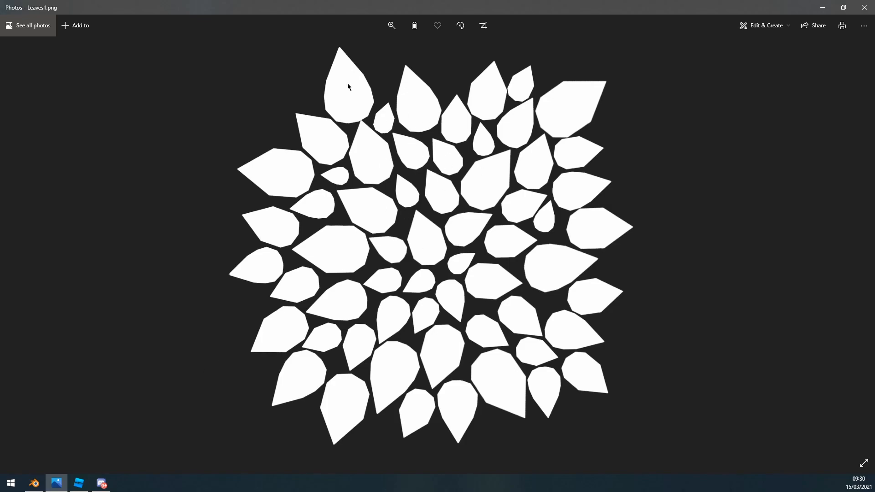
pyautogui.moveTo(147, 399)
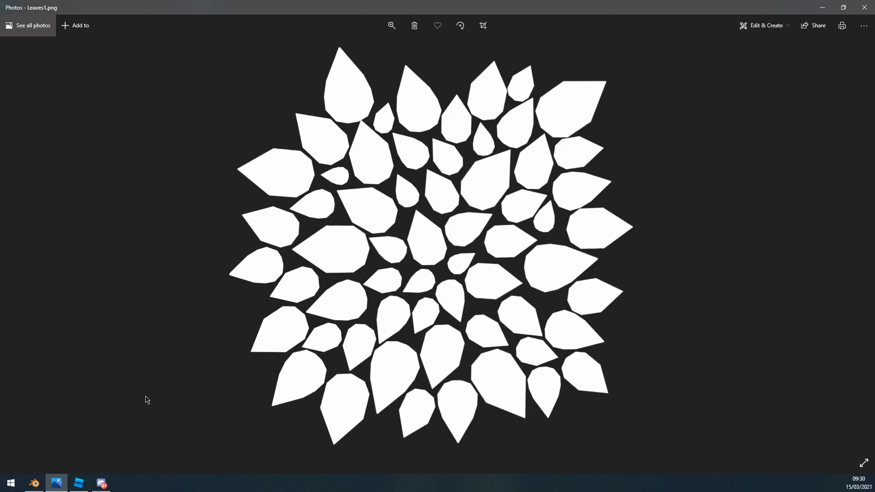
pyautogui.moveTo(462, 224)
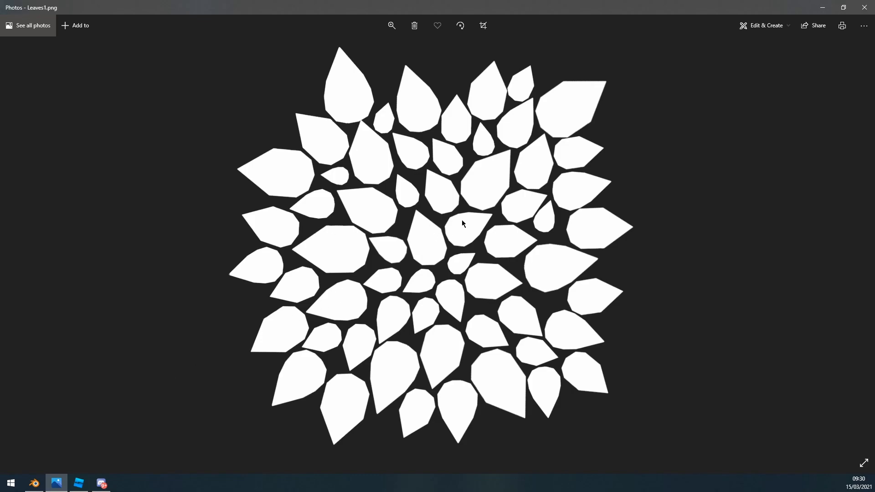
pyautogui.moveTo(436, 262)
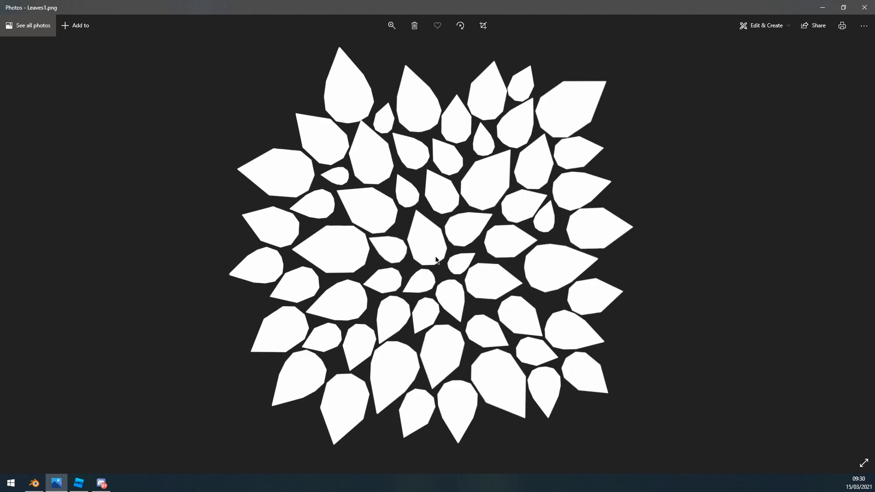
pyautogui.moveTo(11, 470)
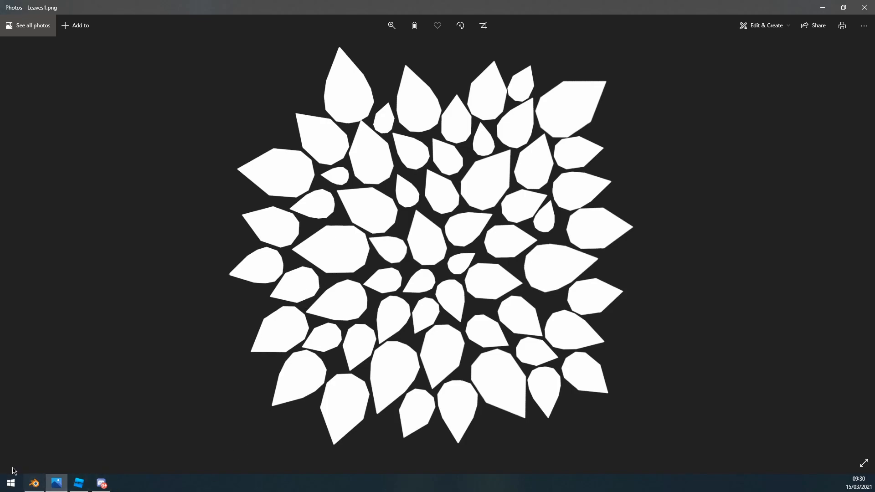
pyautogui.moveTo(289, 70)
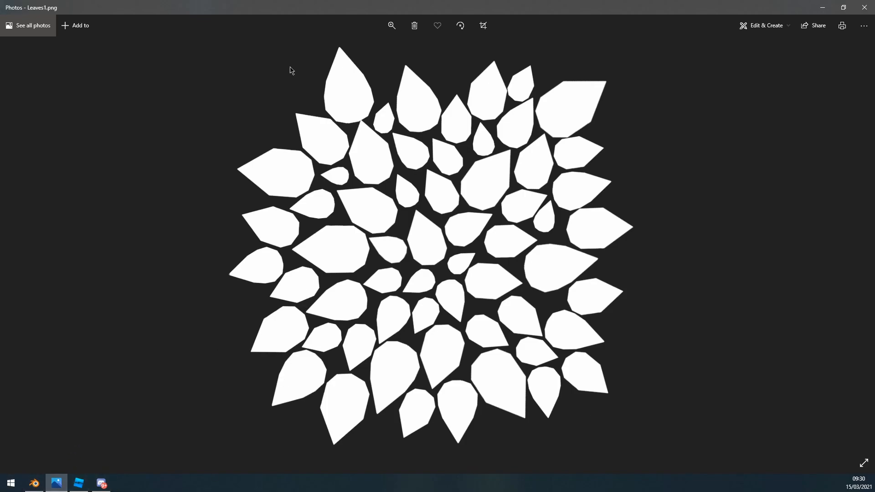
pyautogui.moveTo(528, 201)
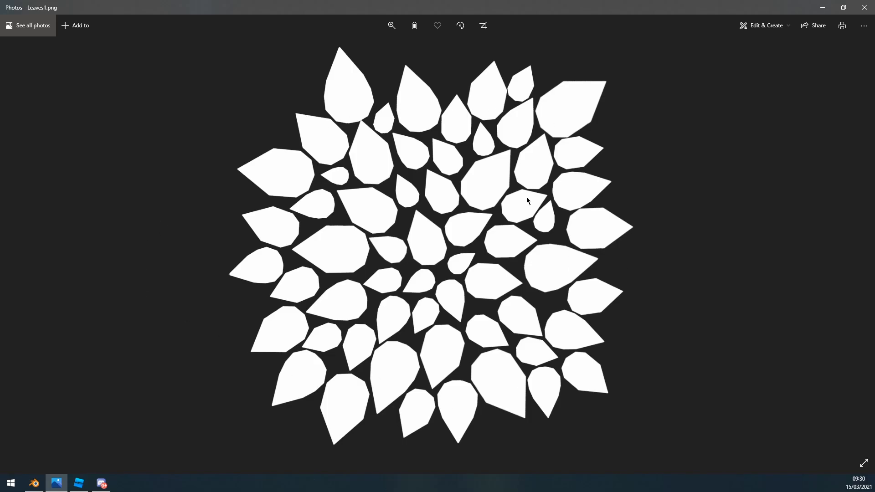
# Step: Bring the Roblox Studio place with the bare tree trunk back up
pyautogui.click(78, 483)
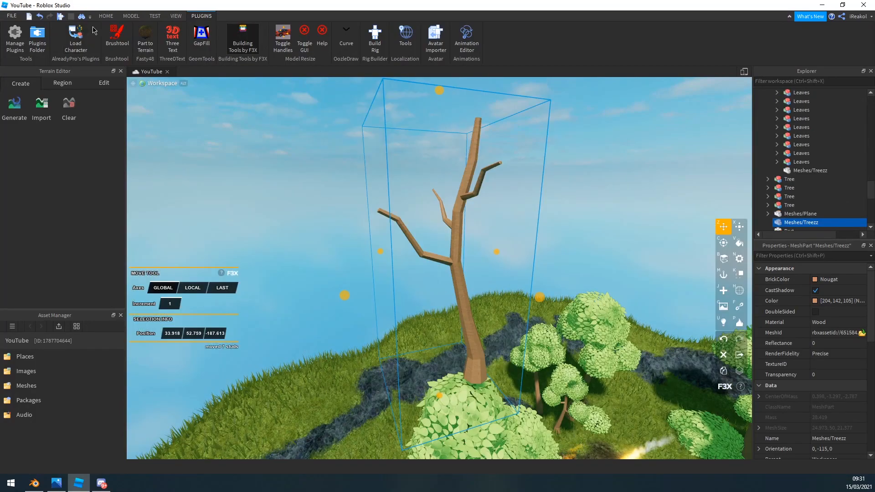
# Step: Insert a grey sphere part on the grass beside the tree, then move over to Blender
pyautogui.click(106, 16)
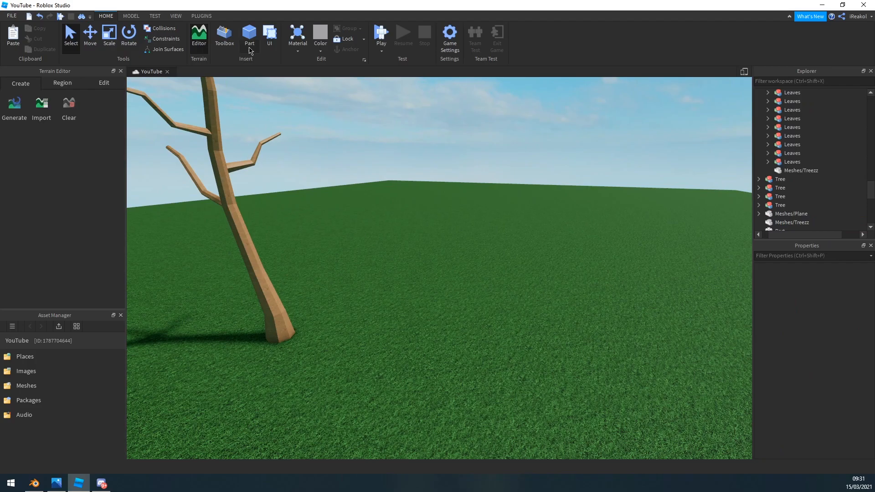
pyautogui.click(249, 35)
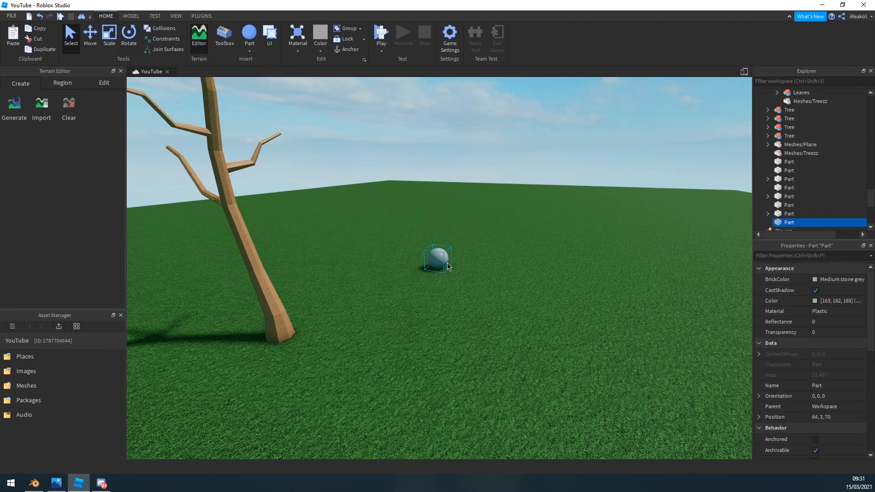
pyautogui.click(109, 35)
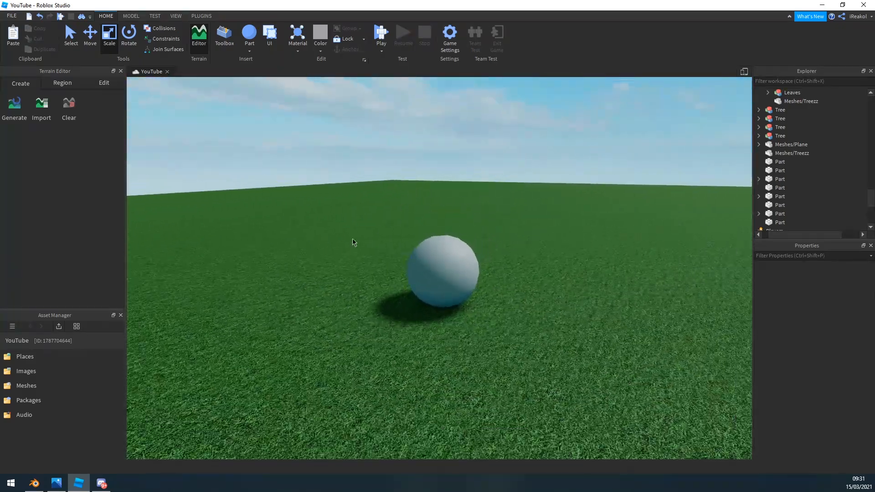
pyautogui.click(32, 483)
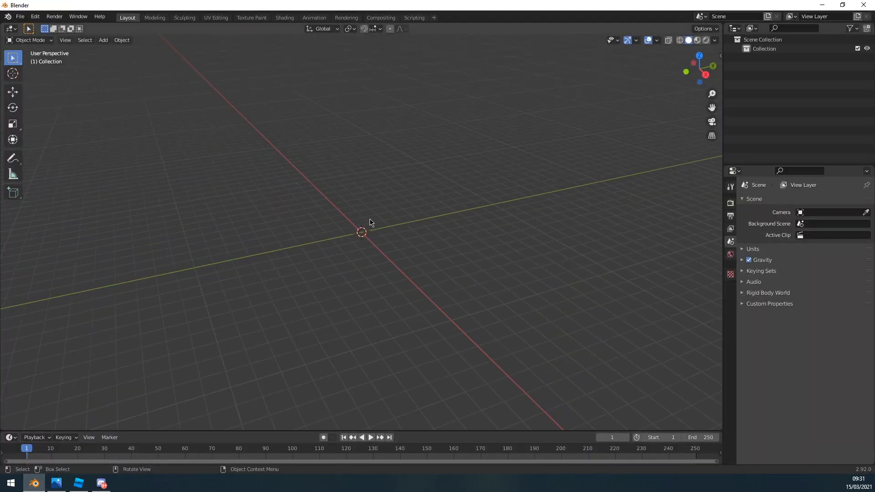
# Step: Add a flat plane mesh to the empty Blender scene via Add > Mesh
pyautogui.click(103, 39)
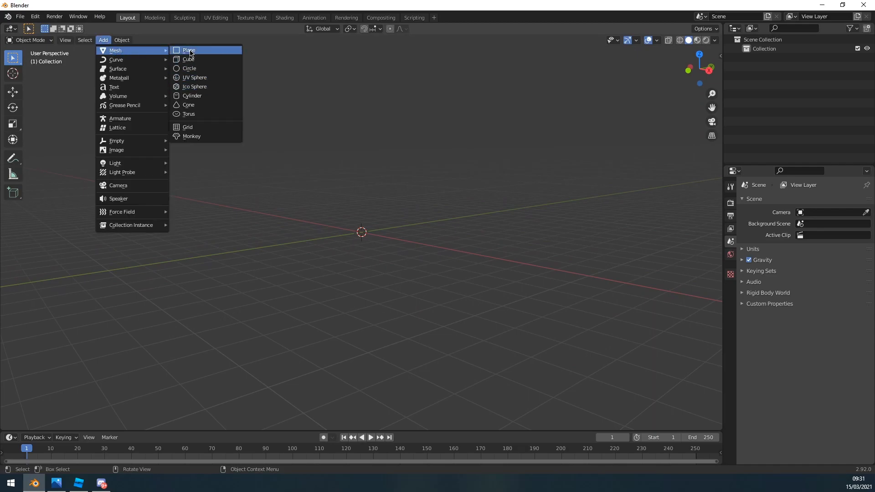
pyautogui.click(187, 50)
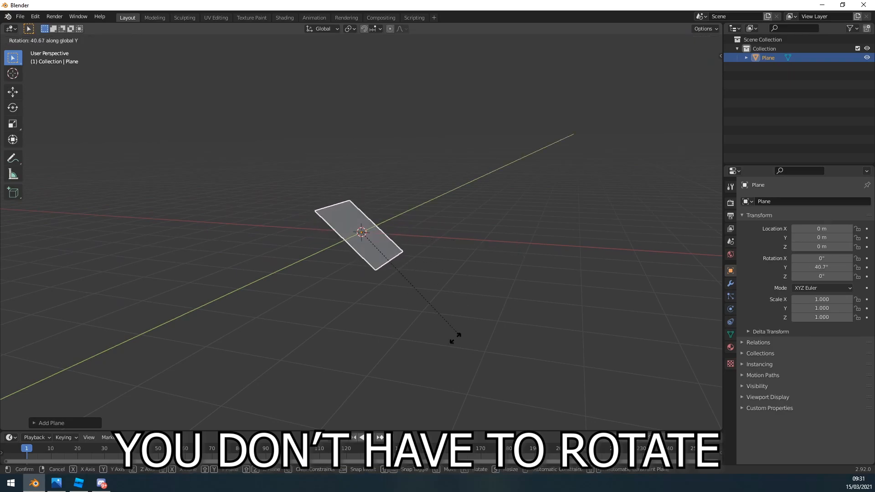
pyautogui.moveTo(429, 323)
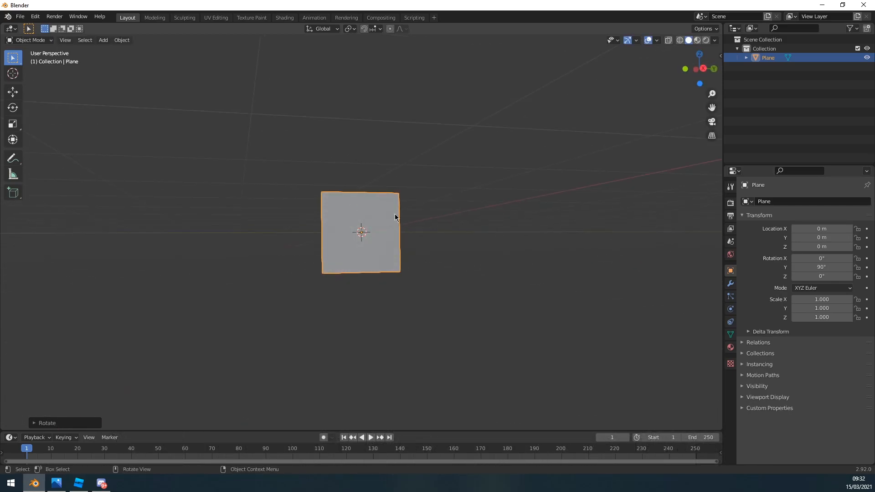
# Step: Export the 90°-rotated plane as FBX and return to Roblox Studio
pyautogui.click(19, 16)
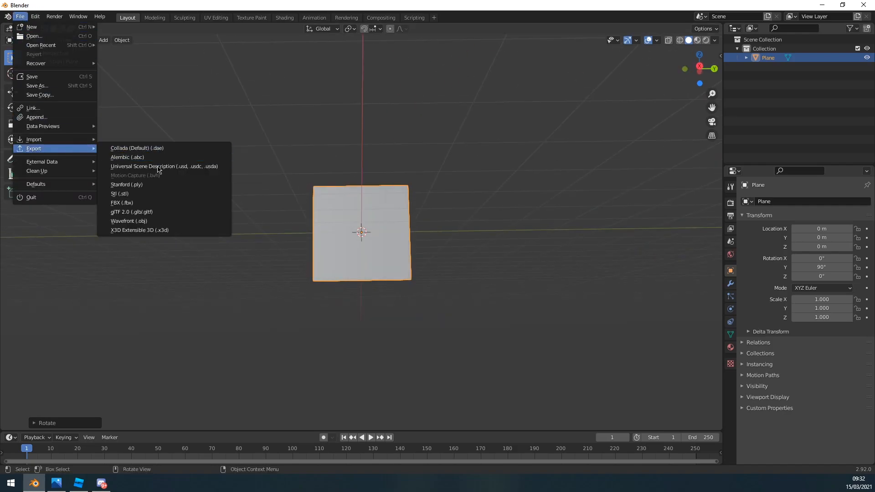
pyautogui.moveTo(41, 161)
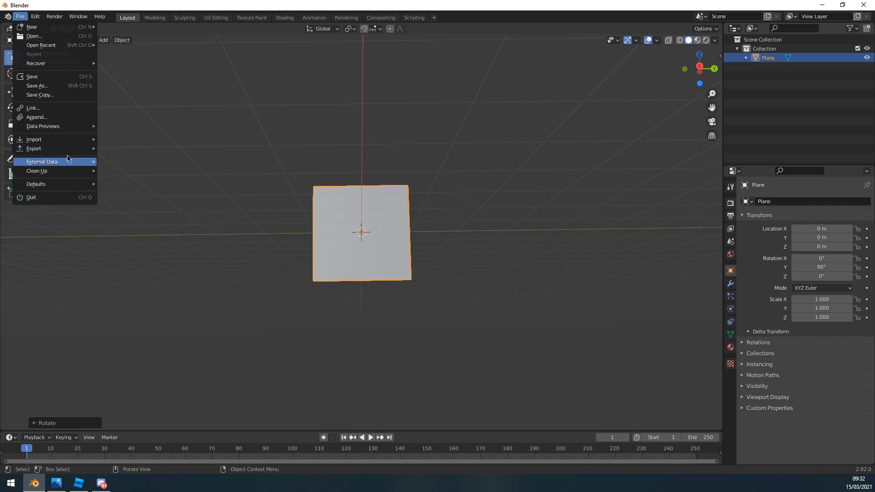
pyautogui.moveTo(34, 149)
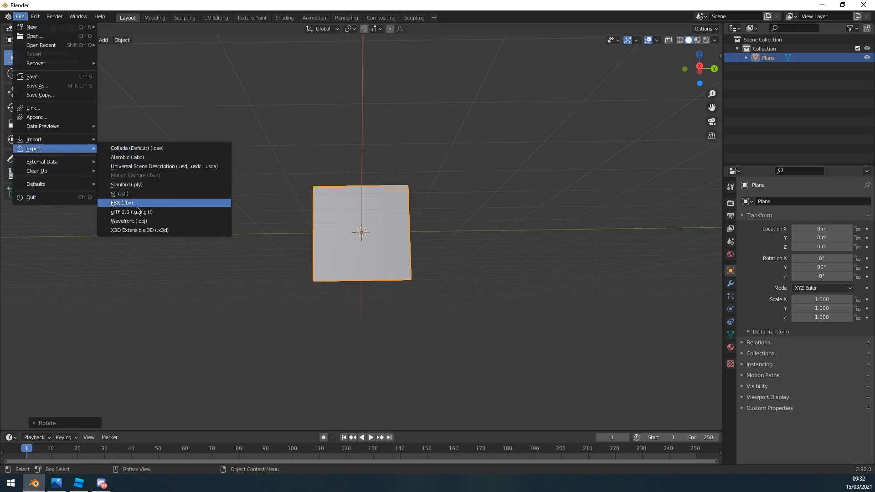
pyautogui.moveTo(131, 203)
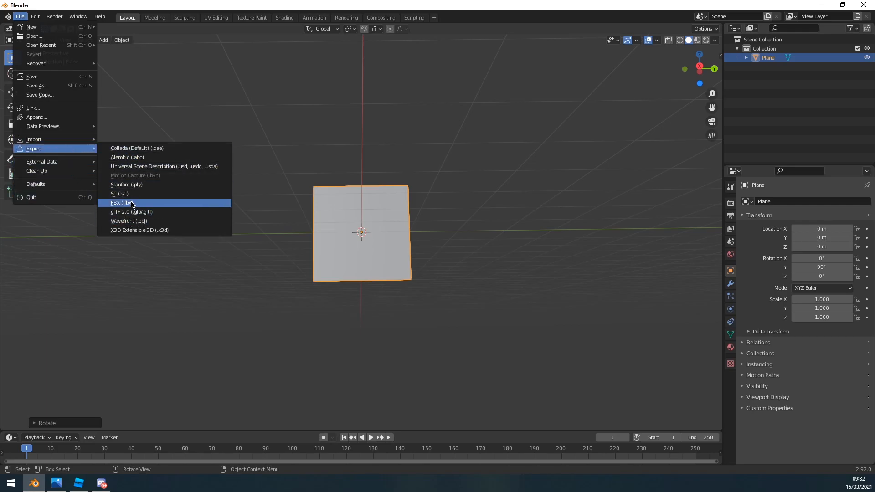
pyautogui.click(78, 483)
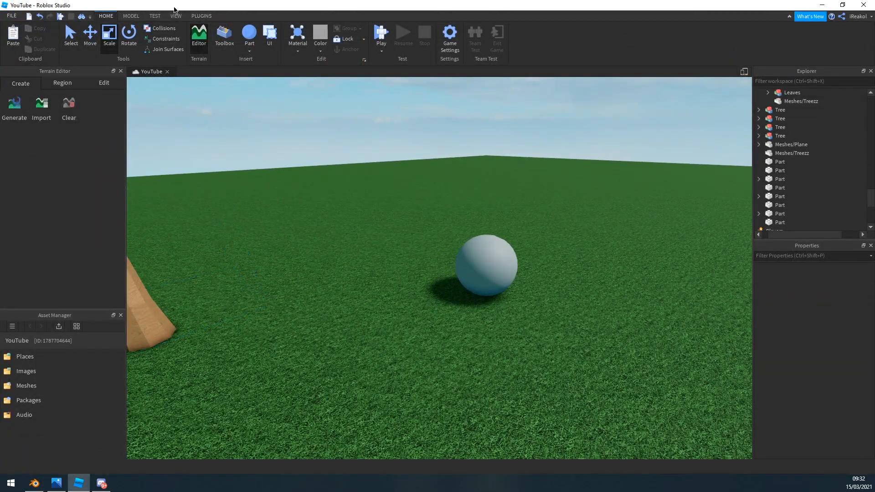
# Step: Bulk-import PLANE.fbx through the Asset Manager and insert the plane mesh into the workspace
pyautogui.click(176, 16)
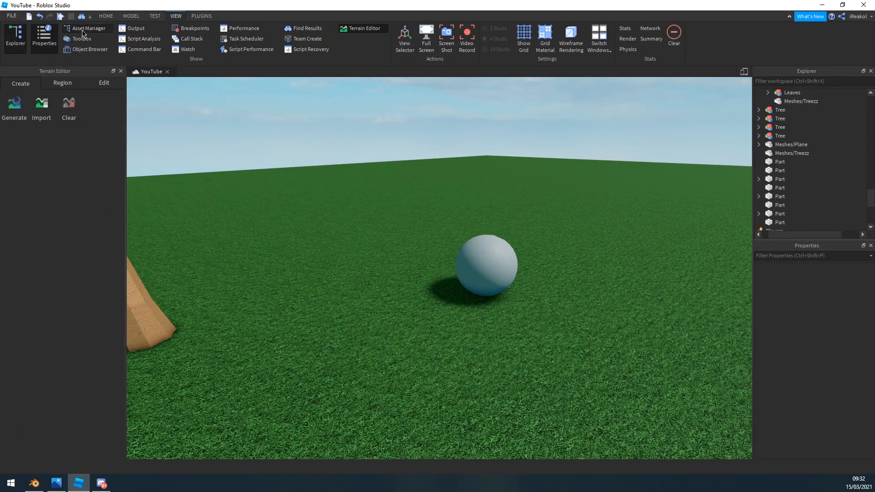
pyautogui.click(87, 28)
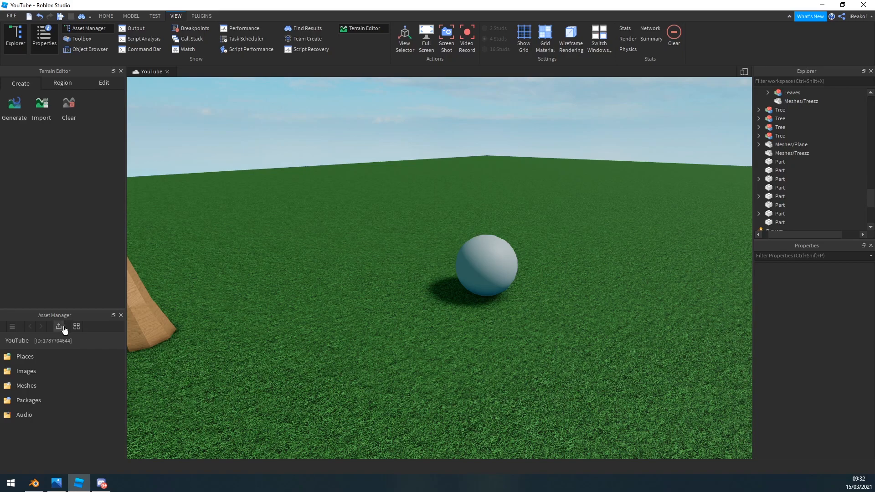
pyautogui.click(59, 326)
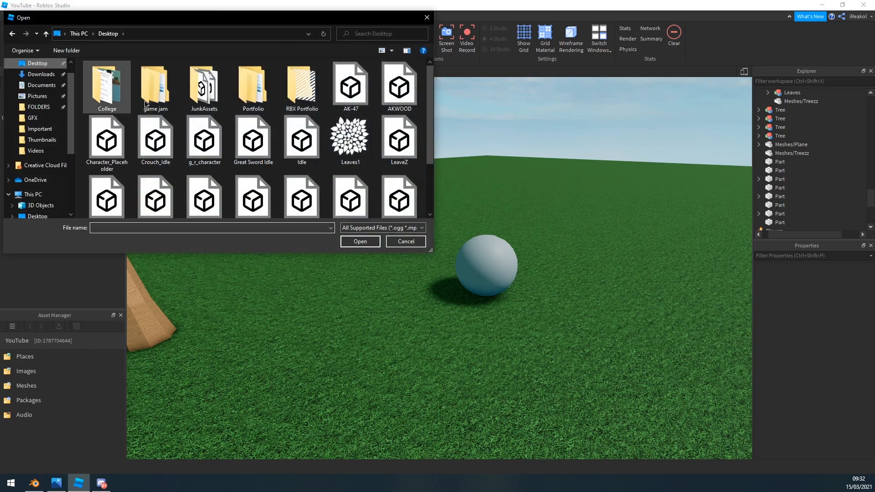
pyautogui.scroll(-3)
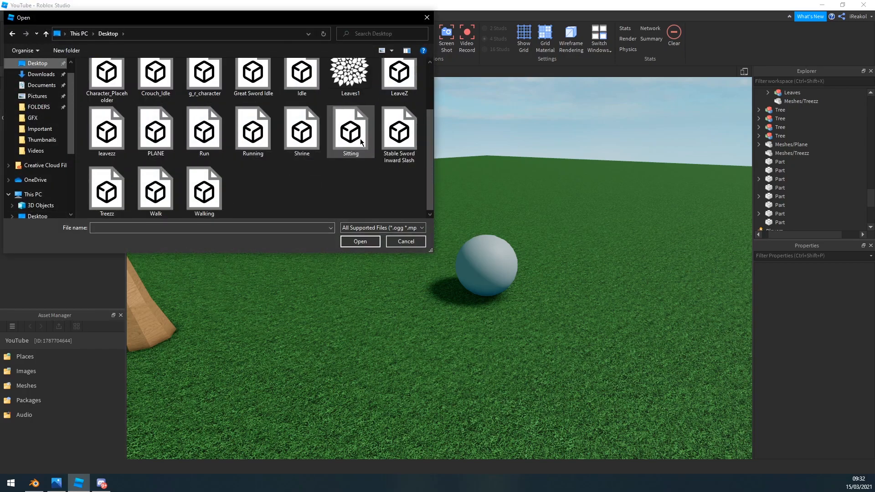
pyautogui.moveTo(341, 117)
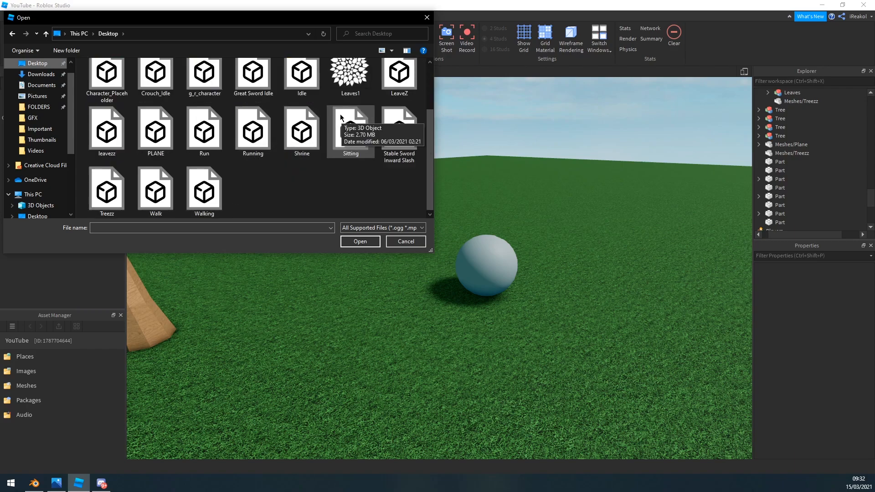
pyautogui.click(155, 128)
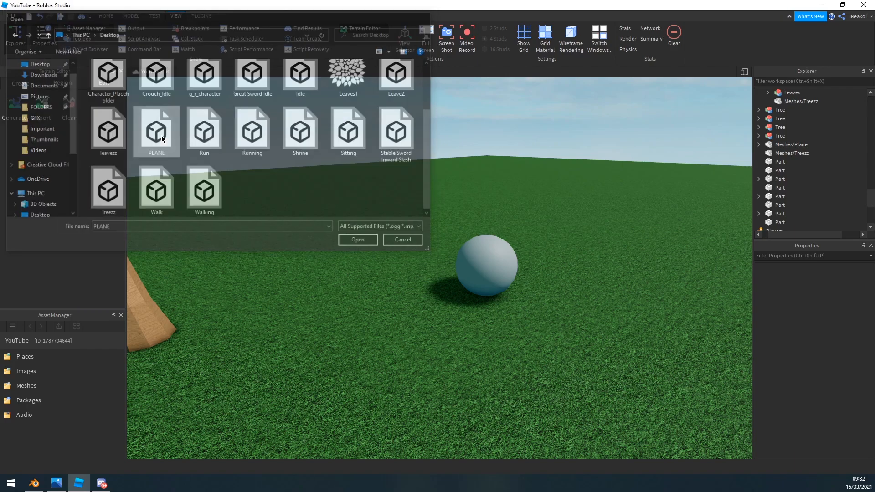
pyautogui.click(357, 239)
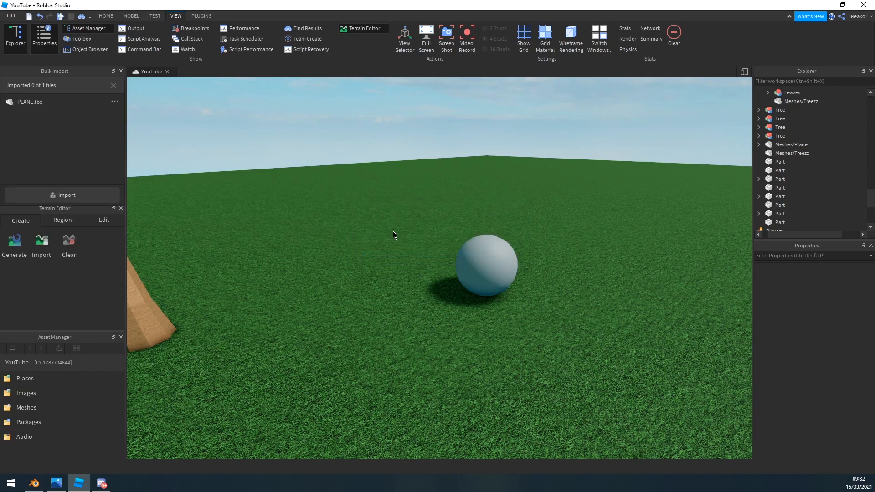
pyautogui.click(63, 195)
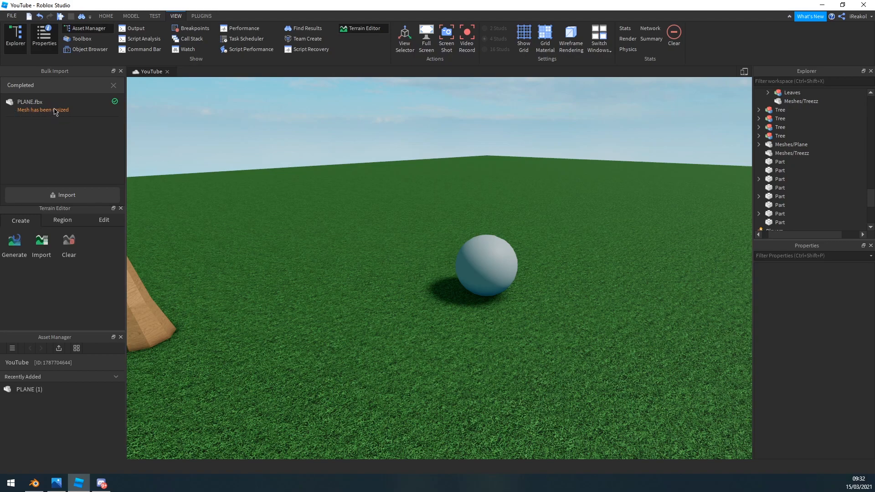
pyautogui.moveTo(79, 96)
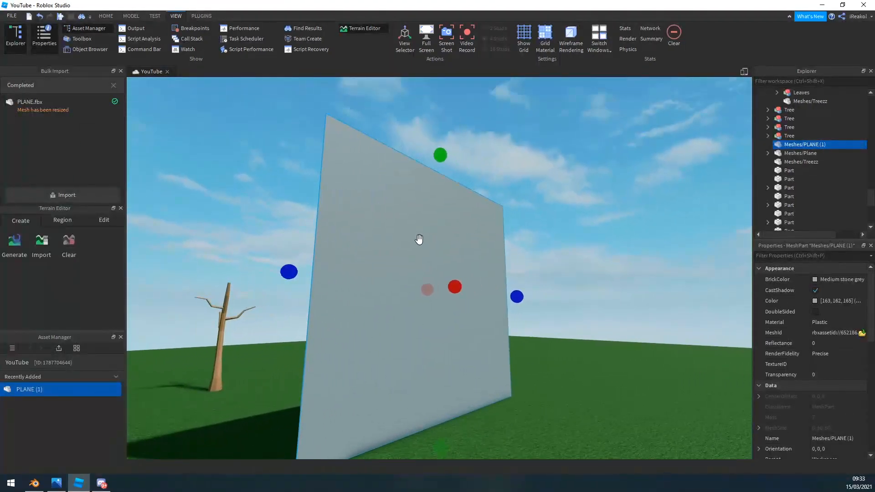
# Step: Shrink the plane beside the sphere and add a Decal with the white leaf-cluster texture
pyautogui.click(106, 15)
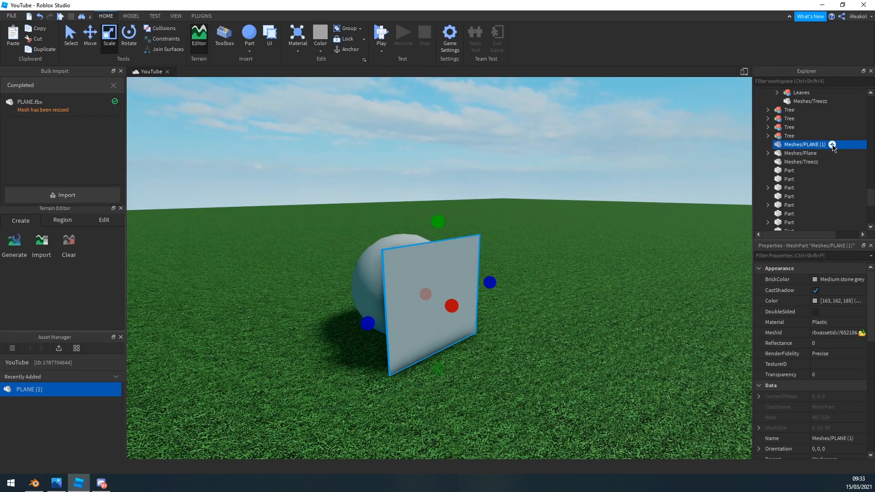
pyautogui.click(769, 144)
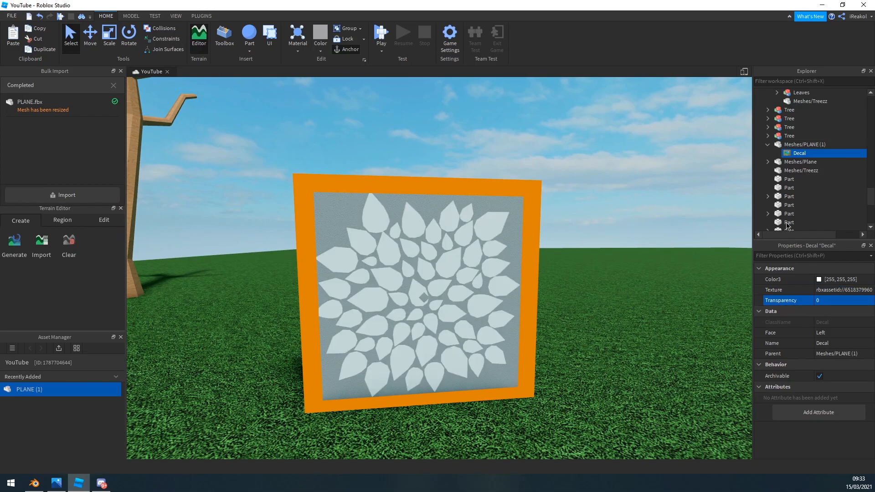
# Step: Set the plane's Transparency to 1 and enable DoubleSided so only the leaf pattern shows
pyautogui.click(805, 144)
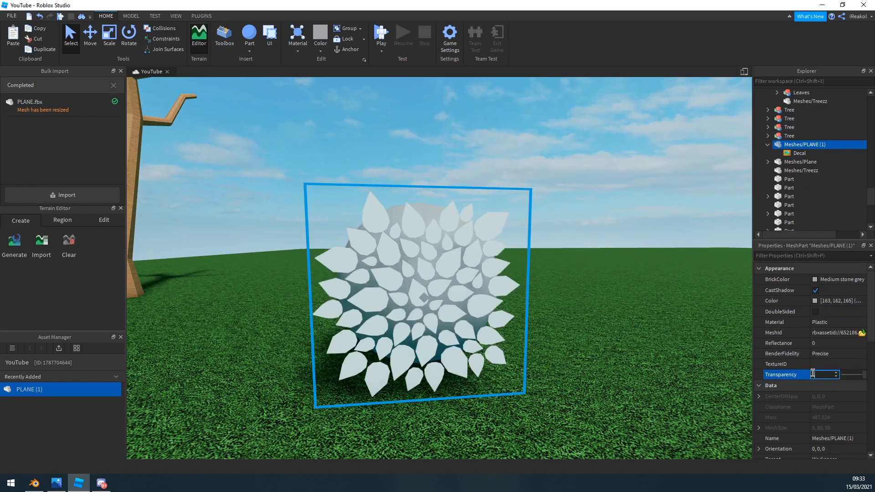
pyautogui.write('1')
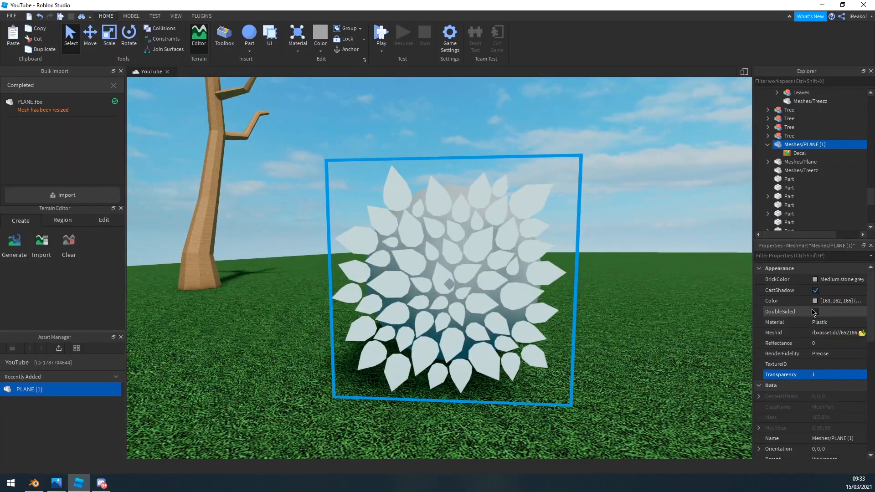
pyautogui.click(815, 311)
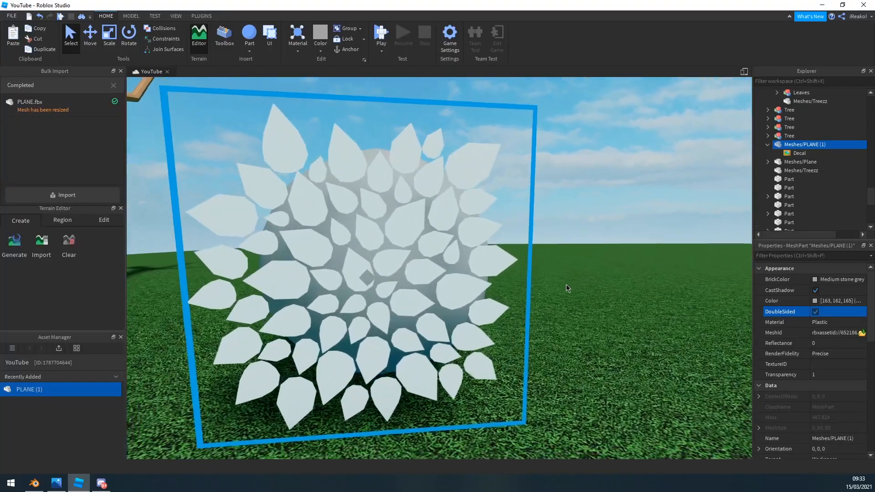
pyautogui.scroll(-3)
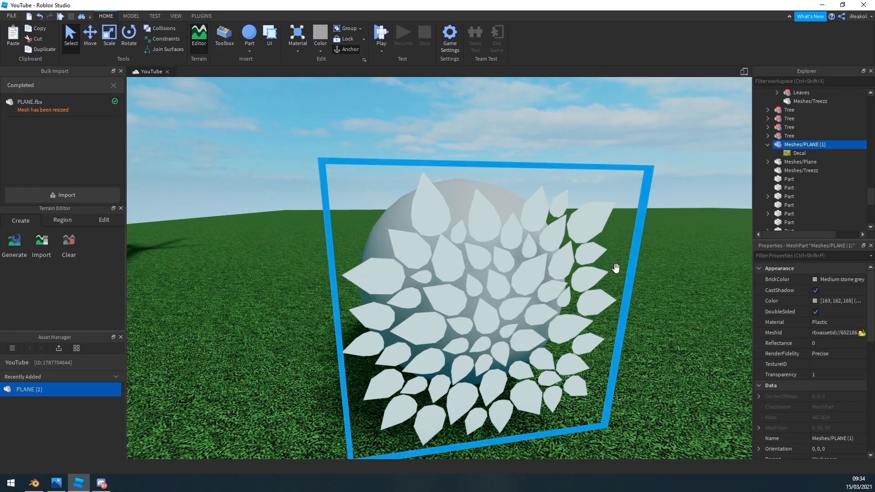
# Step: Tint the leaf decal's Color3 bright green in the Select Color dialog
pyautogui.click(799, 154)
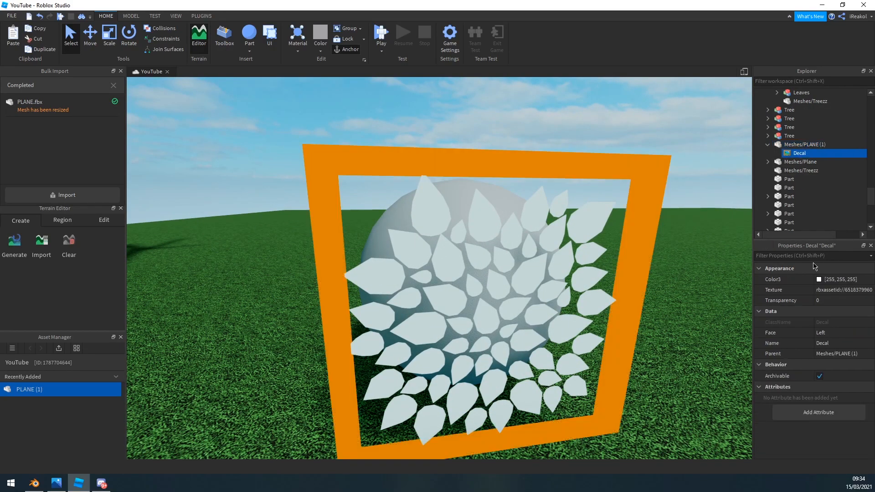
pyautogui.click(819, 279)
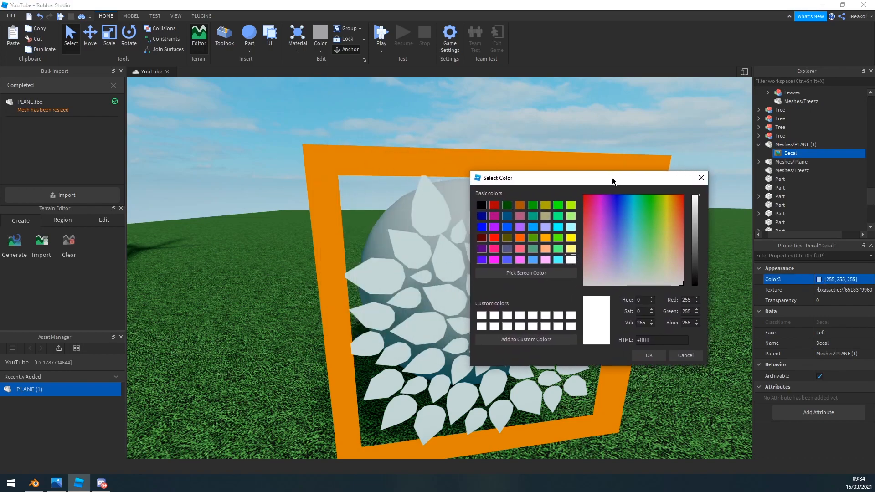
pyautogui.click(664, 247)
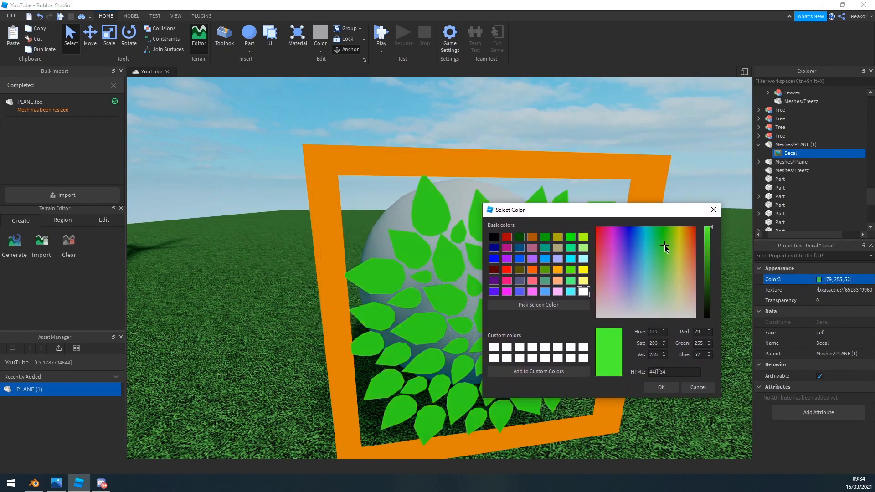
pyautogui.click(667, 252)
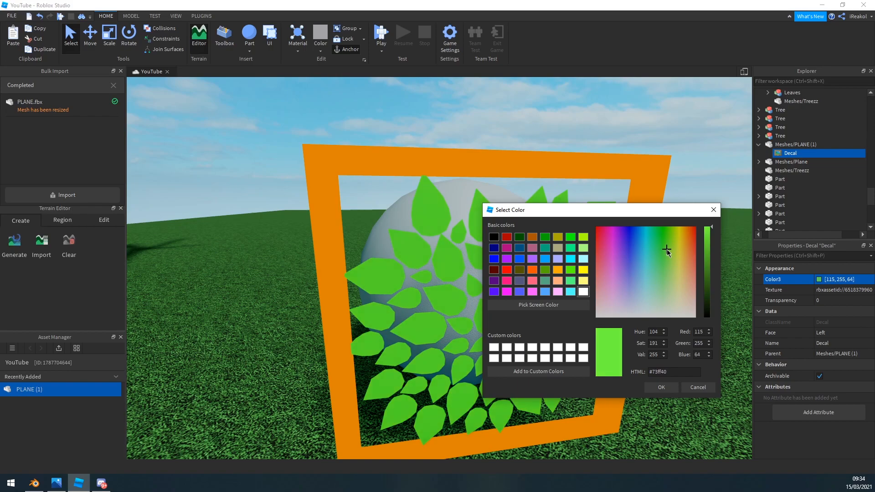
pyautogui.click(660, 387)
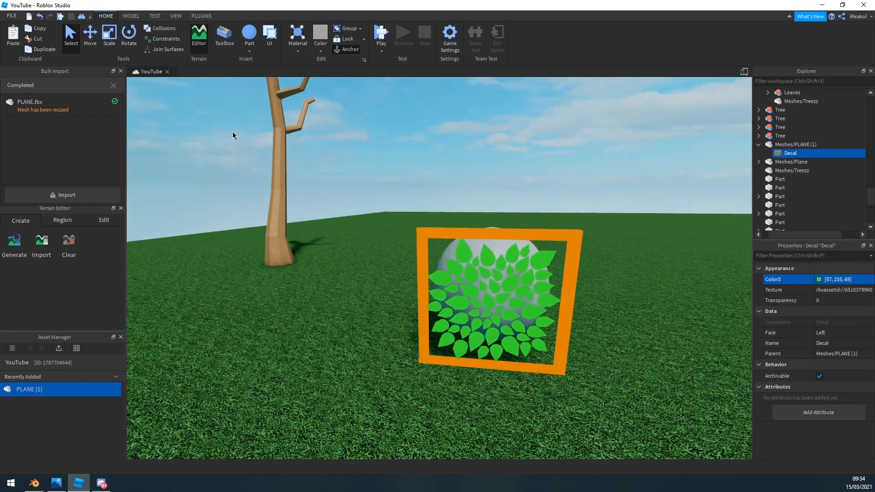
pyautogui.click(200, 15)
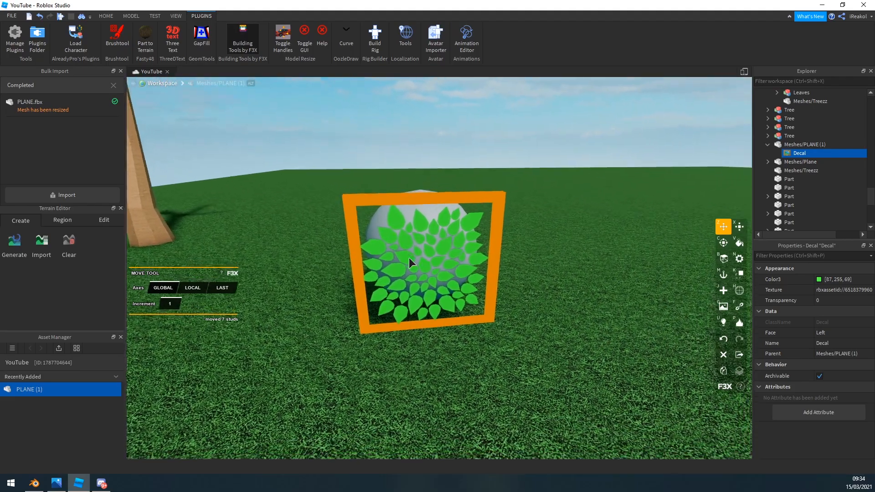
# Step: Rotate duplicated leaf-plane copies to new angles so they surround the sphere as a bush
pyautogui.click(804, 144)
pyautogui.write('90')
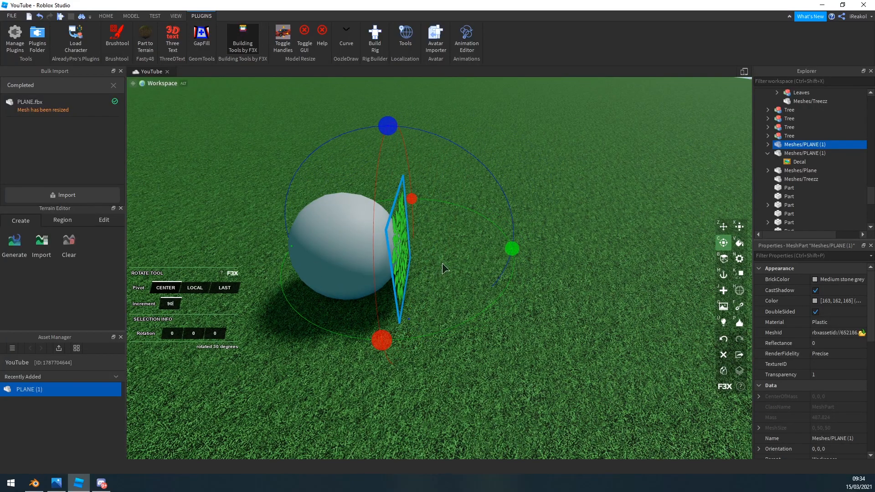
pyautogui.click(722, 226)
pyautogui.write('1')
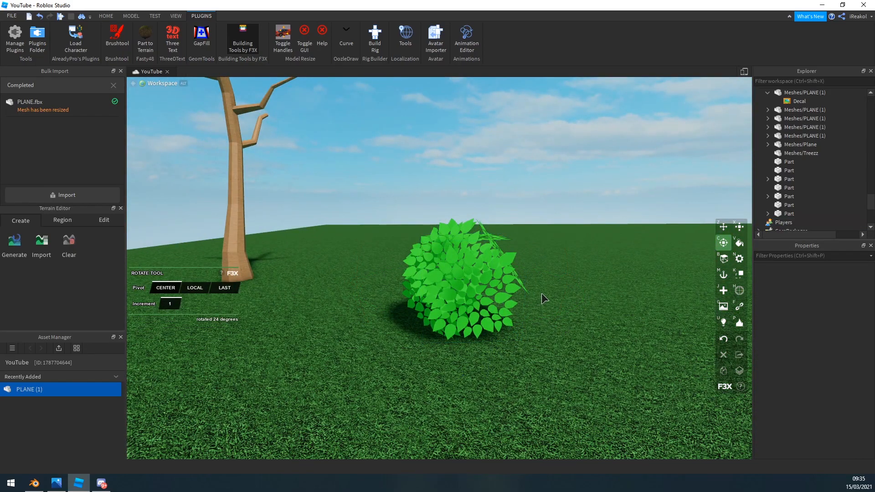
# Step: Group all the bush's PLANE parts into one model, then start a leaf canopy on the bare trunk
pyautogui.click(457, 274)
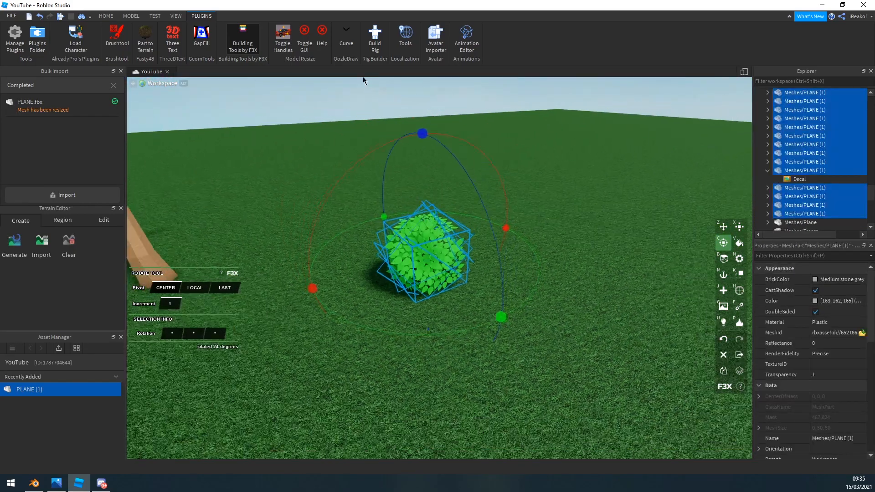
pyautogui.click(106, 16)
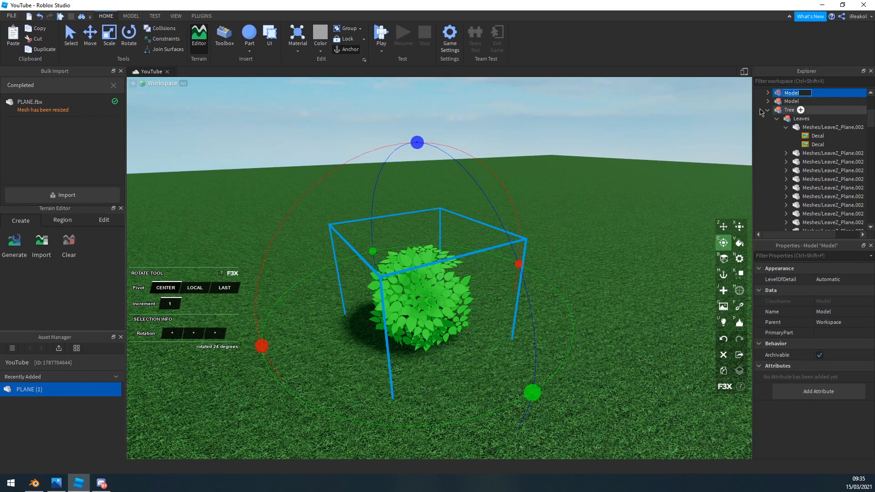
pyautogui.click(792, 92)
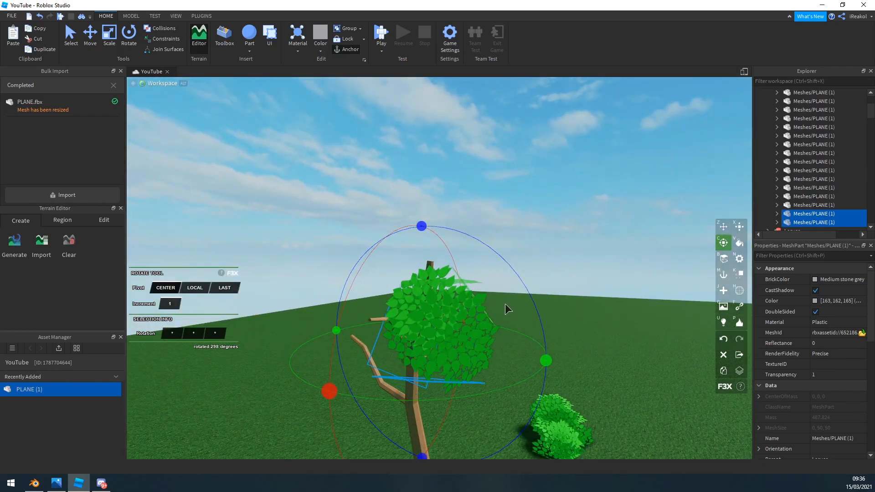
# Step: Group the tree's leaf ball as a Leaves model and scale a copied ball onto another branch
pyautogui.click(722, 227)
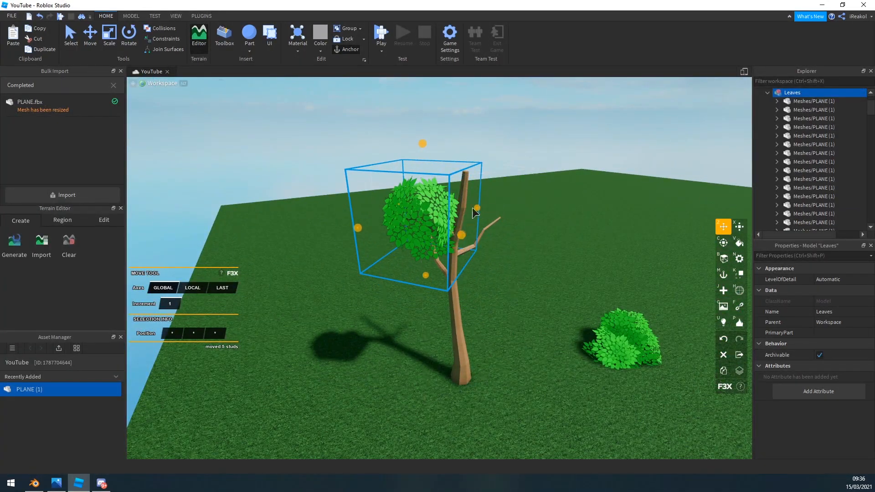
pyautogui.scroll(3)
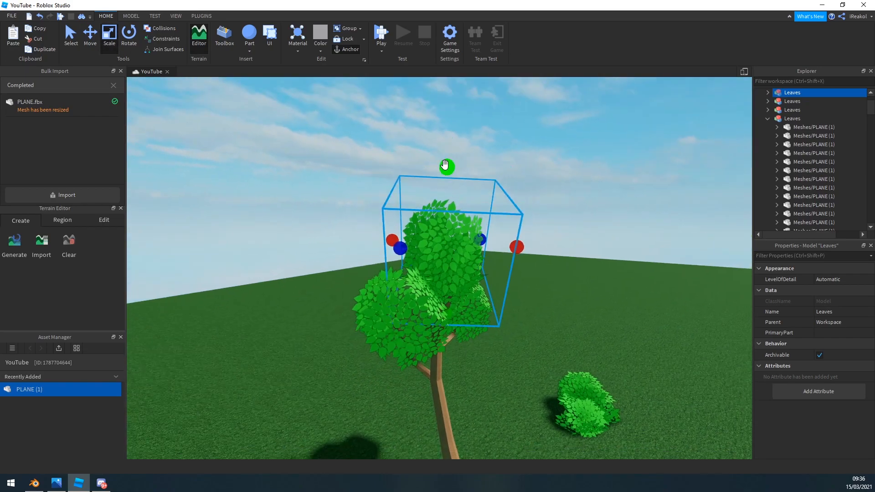
pyautogui.click(200, 16)
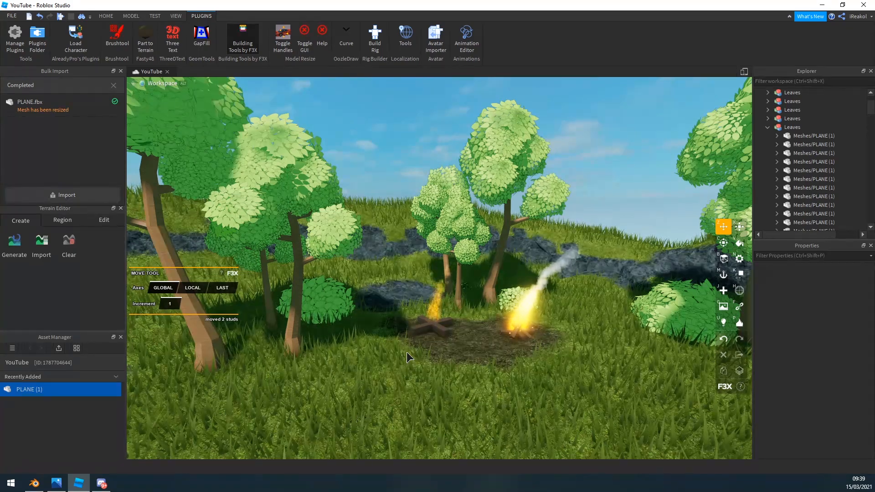
pyautogui.moveTo(140, 326)
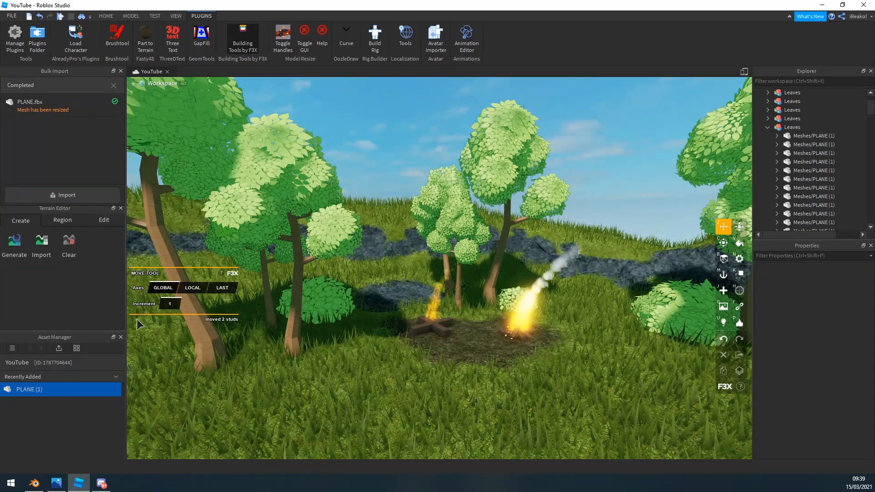